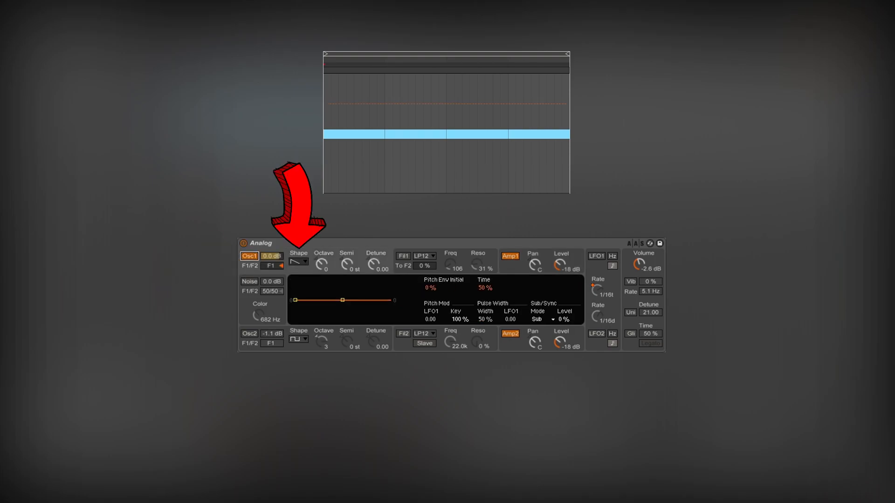
- Set Analog's Osc1 shape from sawtooth to the square (rectangle) waveform
{"action": "left_click", "coordinate": [298, 261]}
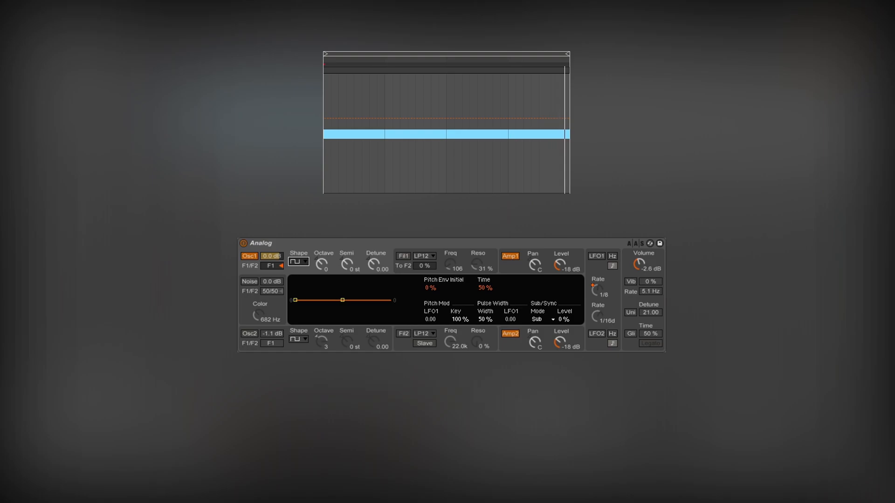
- Show Analog's Fil1 page to view the filter envelope and modulation amount
{"action": "left_click", "coordinate": [402, 256]}
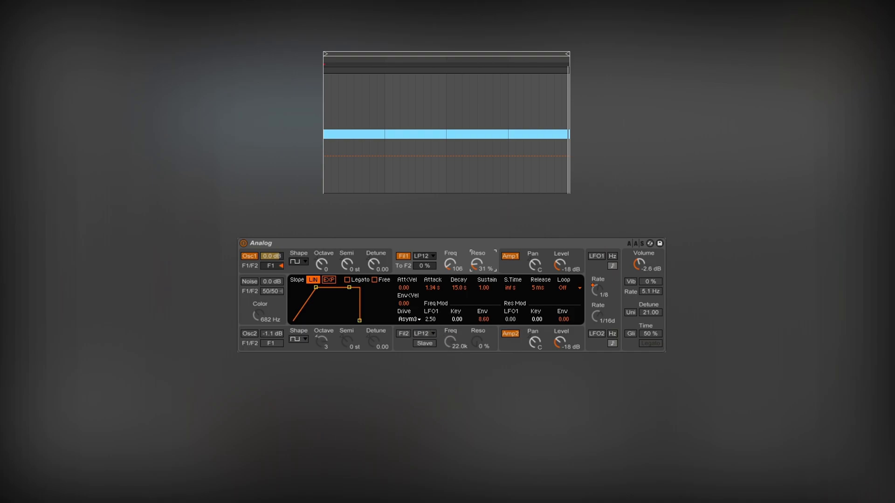
- Show Analog's LFO1 page with its rectangle wave, width and retrigger settings
{"action": "left_click", "coordinate": [596, 256]}
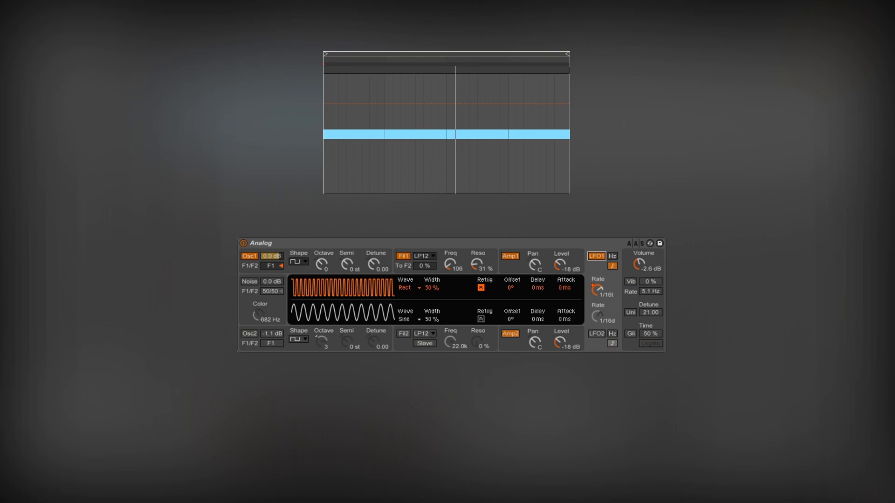
{"action": "left_click", "coordinate": [247, 333]}
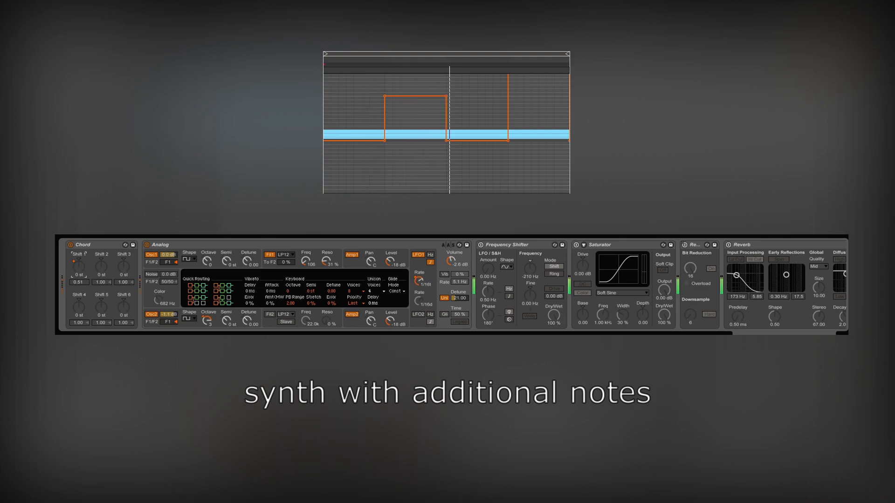
- Select the extra added notes in the MIDI clip editor
{"action": "left_click_drag", "start_coordinate": [78, 267], "coordinate": [78, 254]}
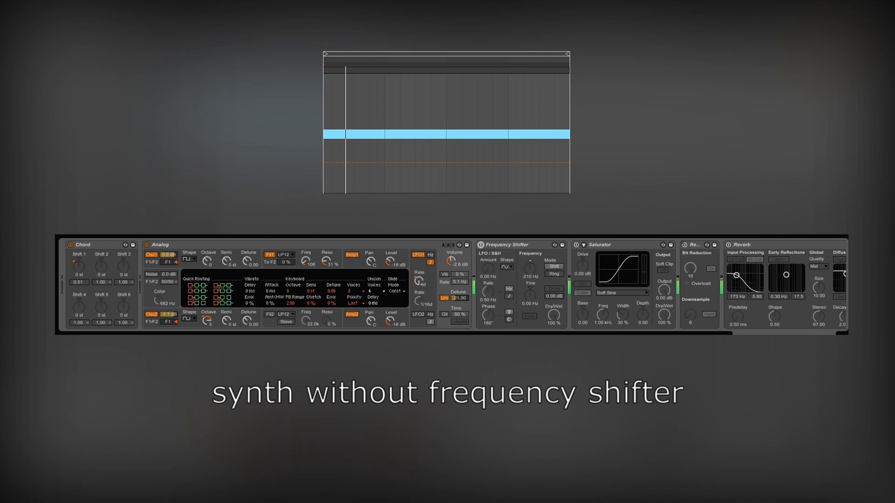
{"action": "left_click_drag", "start_coordinate": [79, 265], "coordinate": [79, 254]}
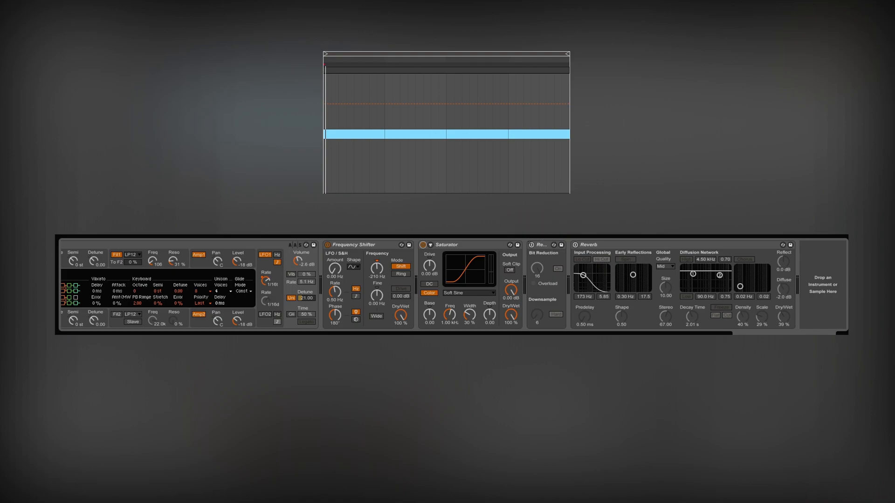
- Choose a draw option from the clip envelope editor's right-click menu
{"action": "right_click", "coordinate": [540, 245]}
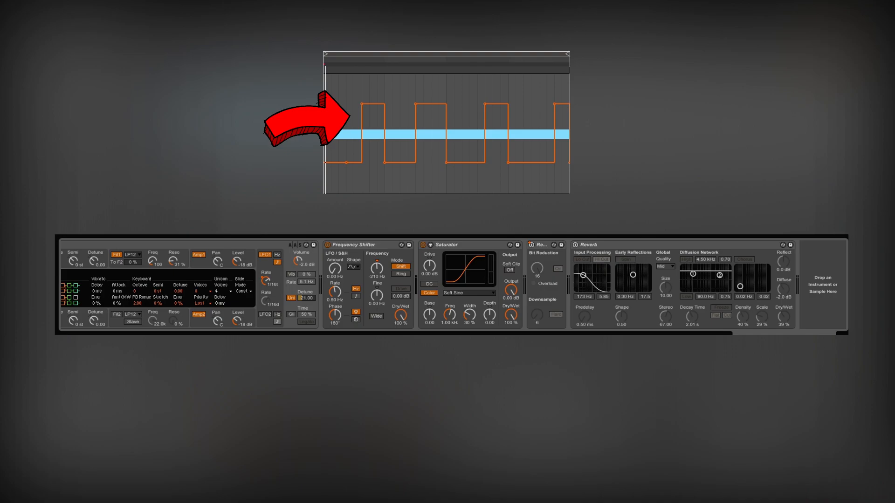
{"action": "left_click", "coordinate": [557, 269]}
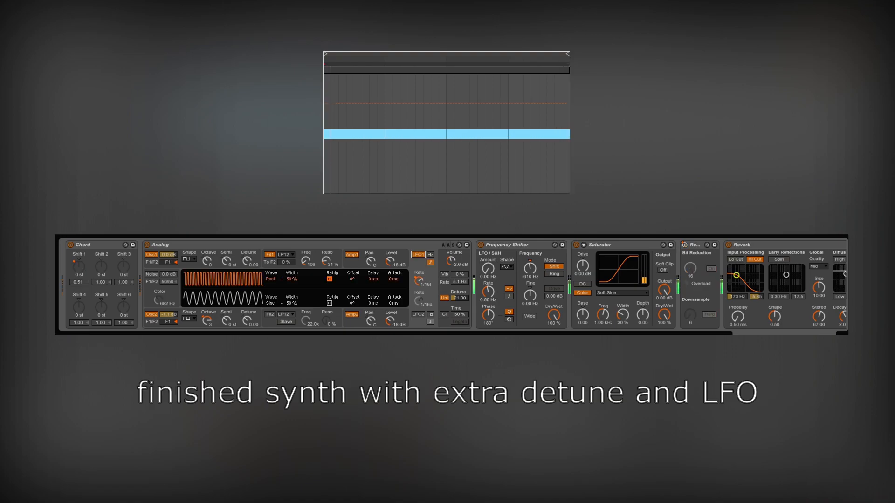
- Raise the Chord device's Shift 1 knob to +24 semitones
{"action": "left_click_drag", "start_coordinate": [79, 264], "coordinate": [78, 254]}
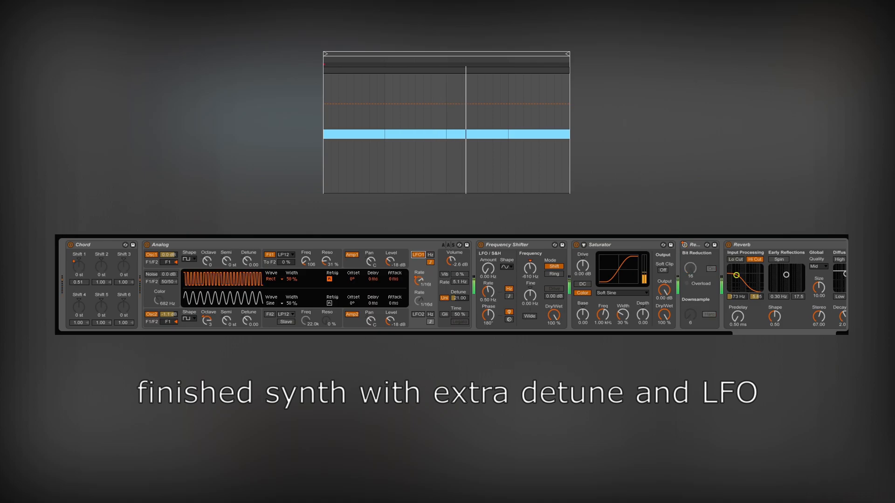
{"action": "left_click_drag", "start_coordinate": [78, 264], "coordinate": [78, 239]}
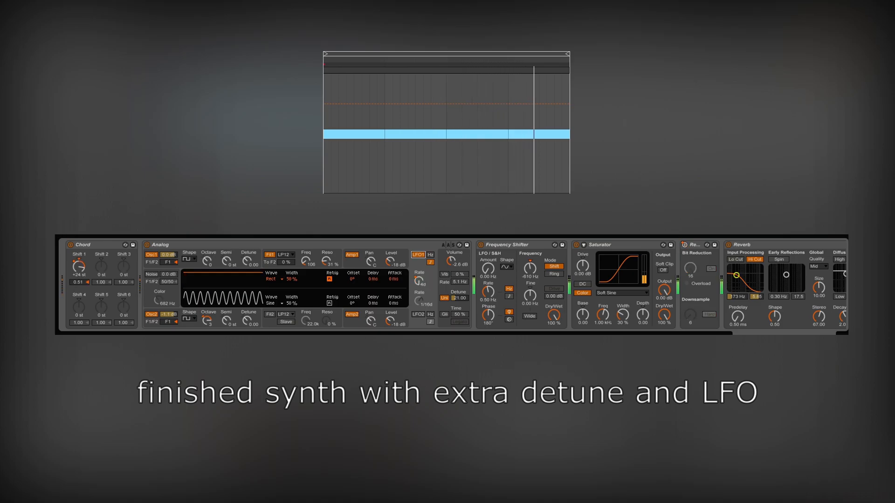